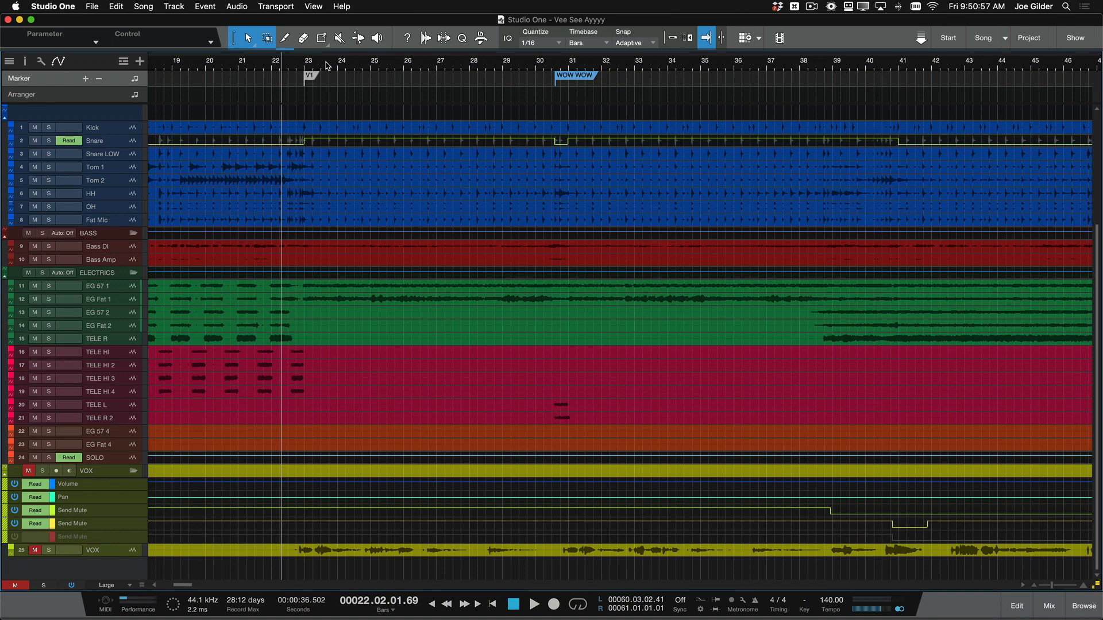
pyautogui.moveTo(341, 76)
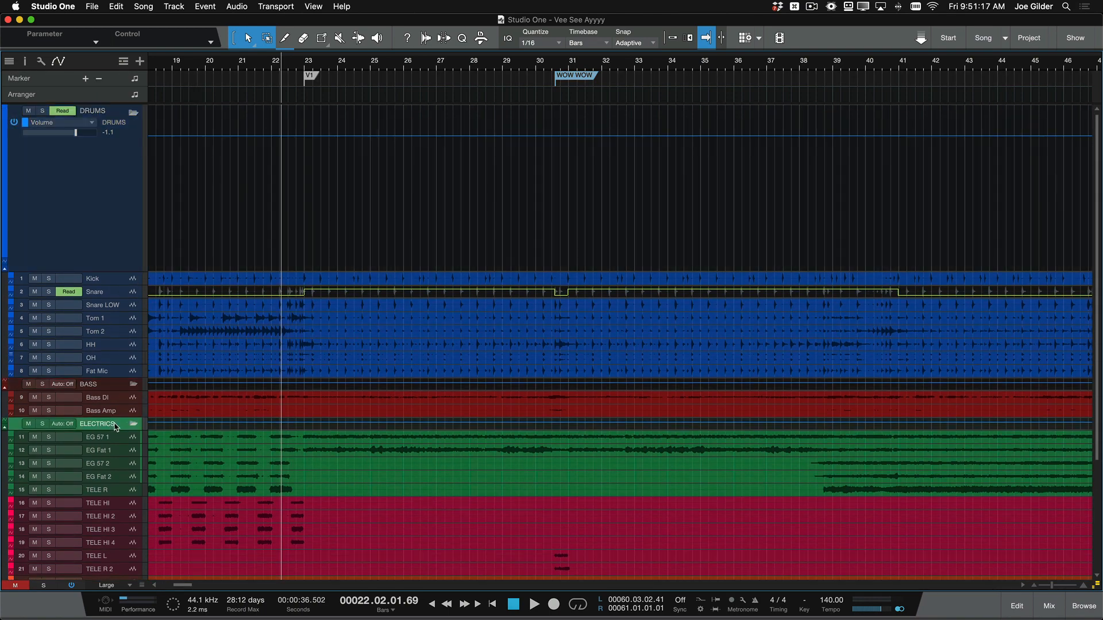
pyautogui.moveTo(625, 290)
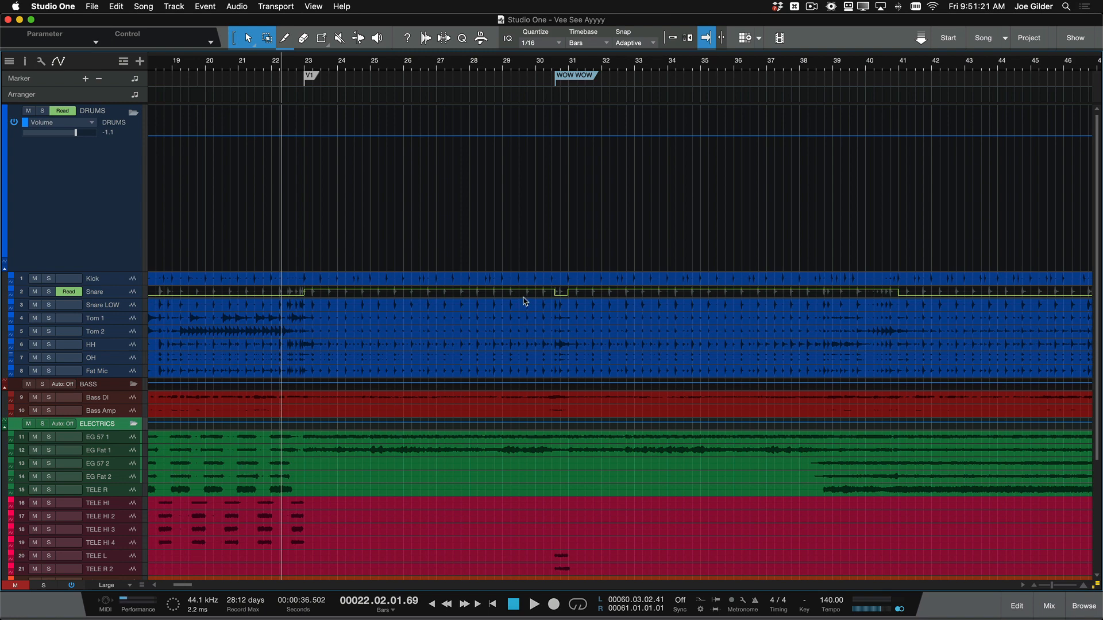
pyautogui.moveTo(310, 86)
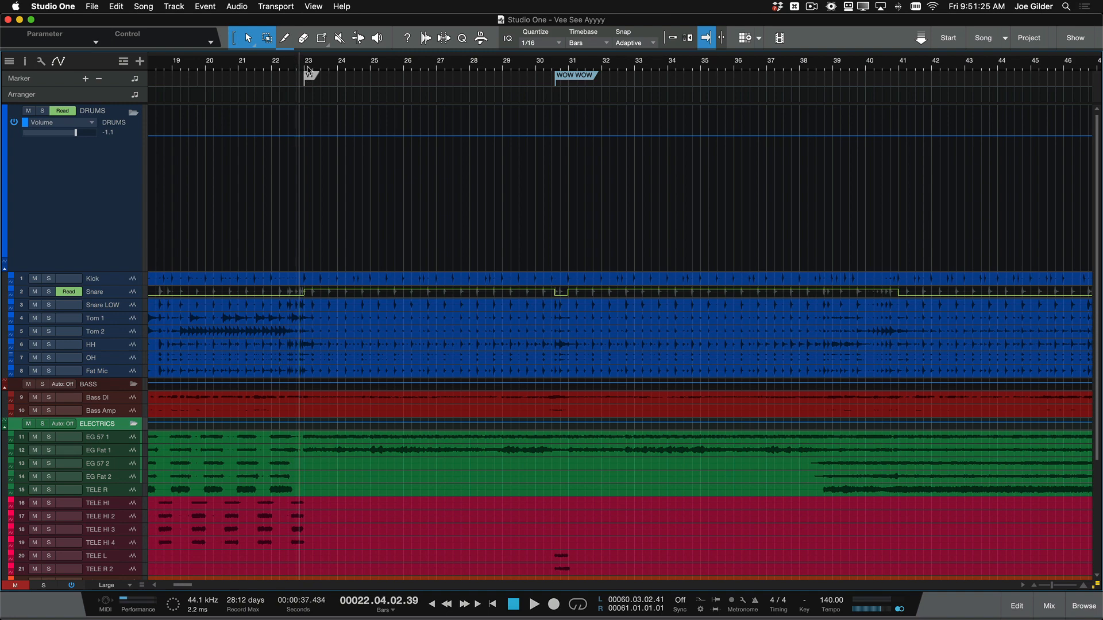
# Zoom the timeline in around the WOW WOW marker and collapse the DRUMS automation lane
pyautogui.click(537, 605)
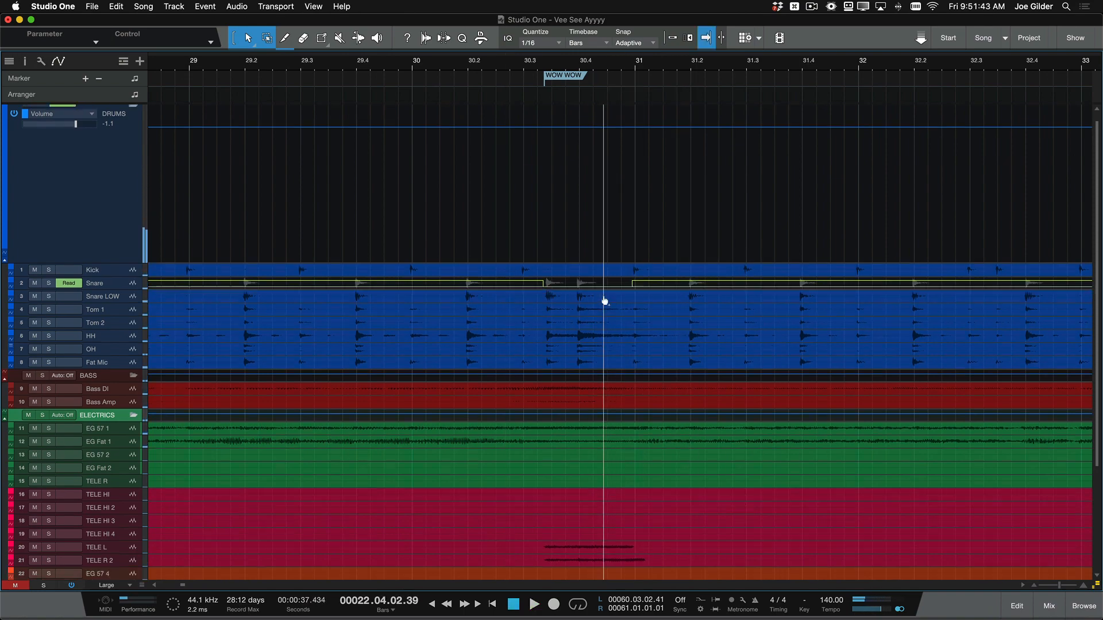
pyautogui.scroll(-3)
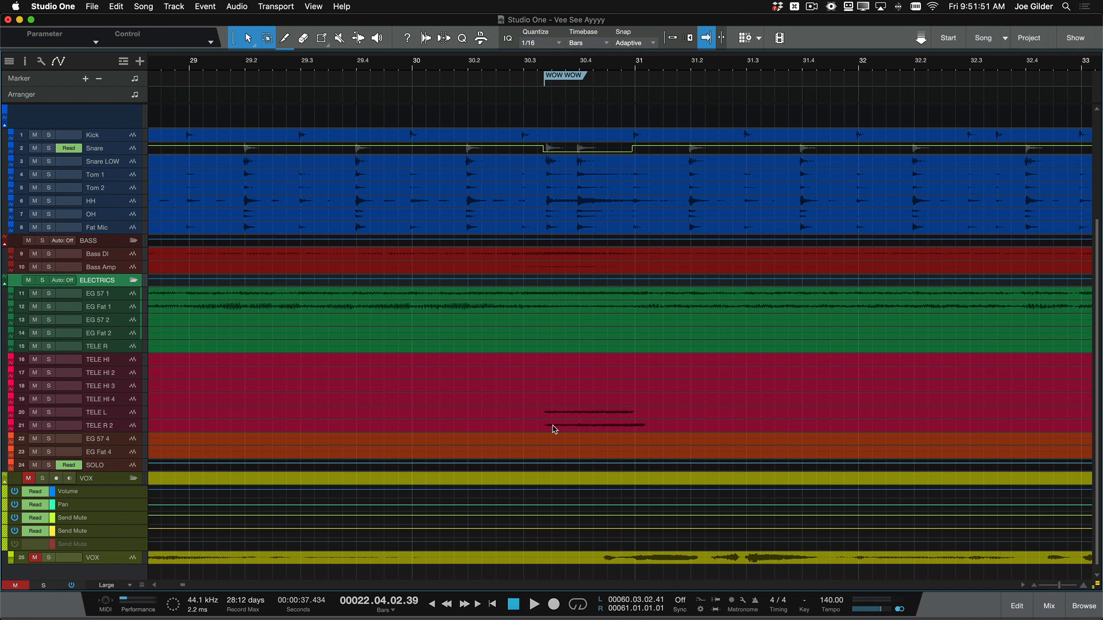
pyautogui.moveTo(503, 328)
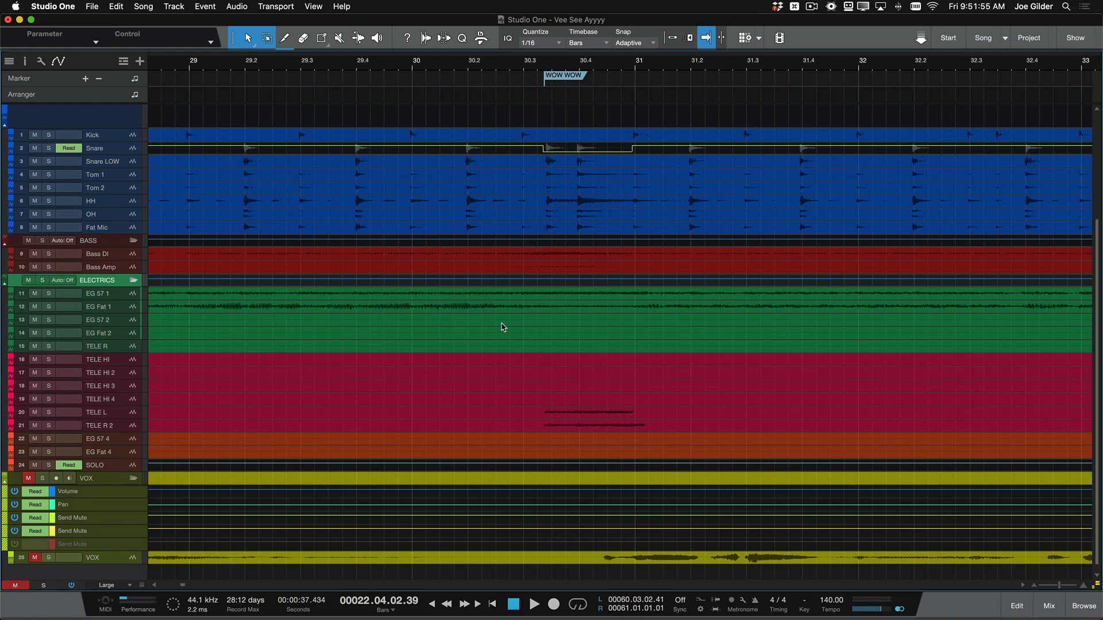
pyautogui.click(1047, 605)
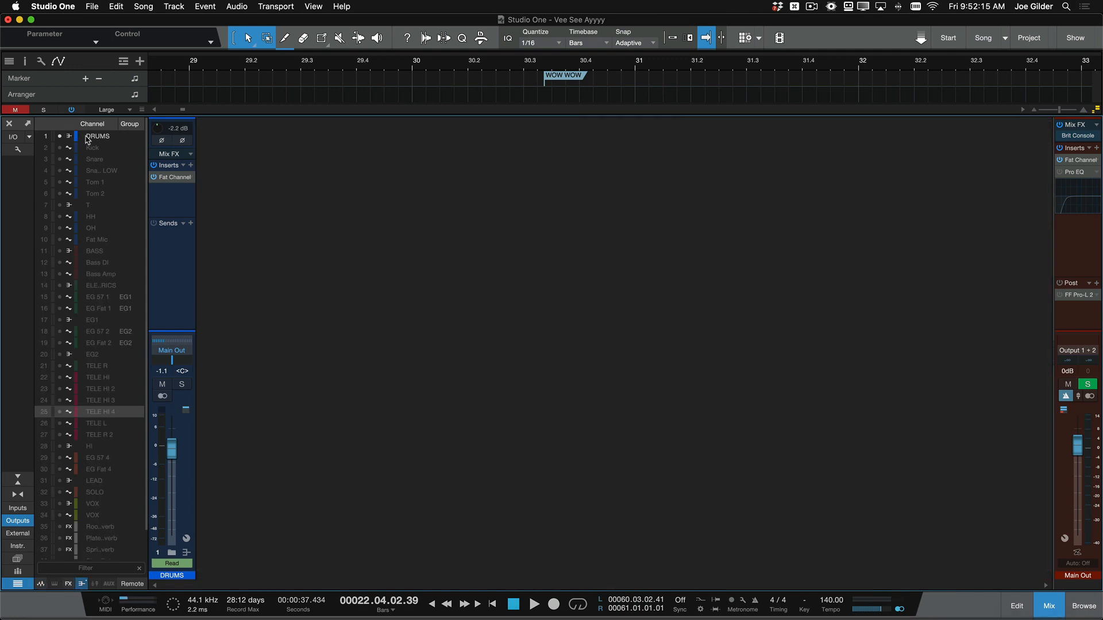
# In the channel list, keep only DRUMS, BASS and ELECTRICS bus channels visible
pyautogui.click(94, 251)
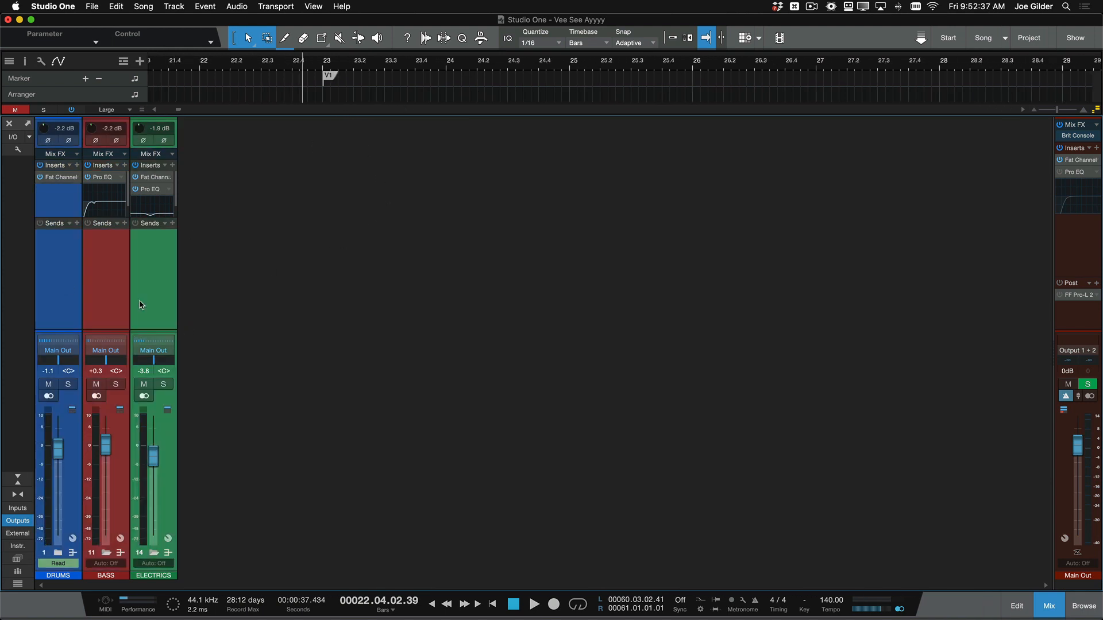
# Create VCA 1 from the selected DRUMS, BASS and ELECTRICS buses
pyautogui.rightClick(161, 300)
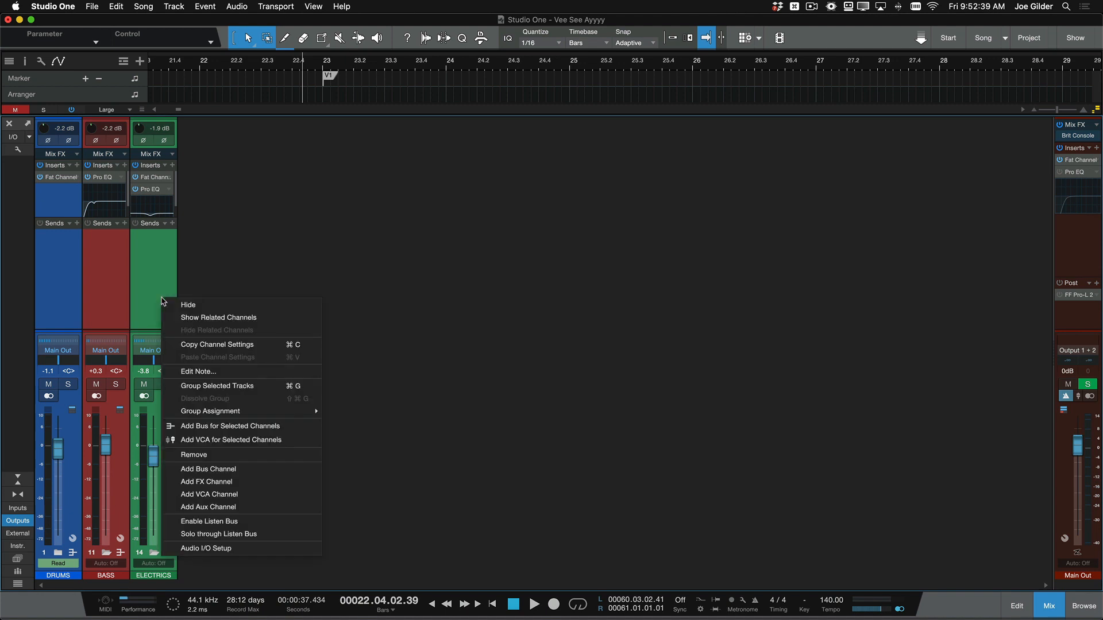
pyautogui.moveTo(234, 444)
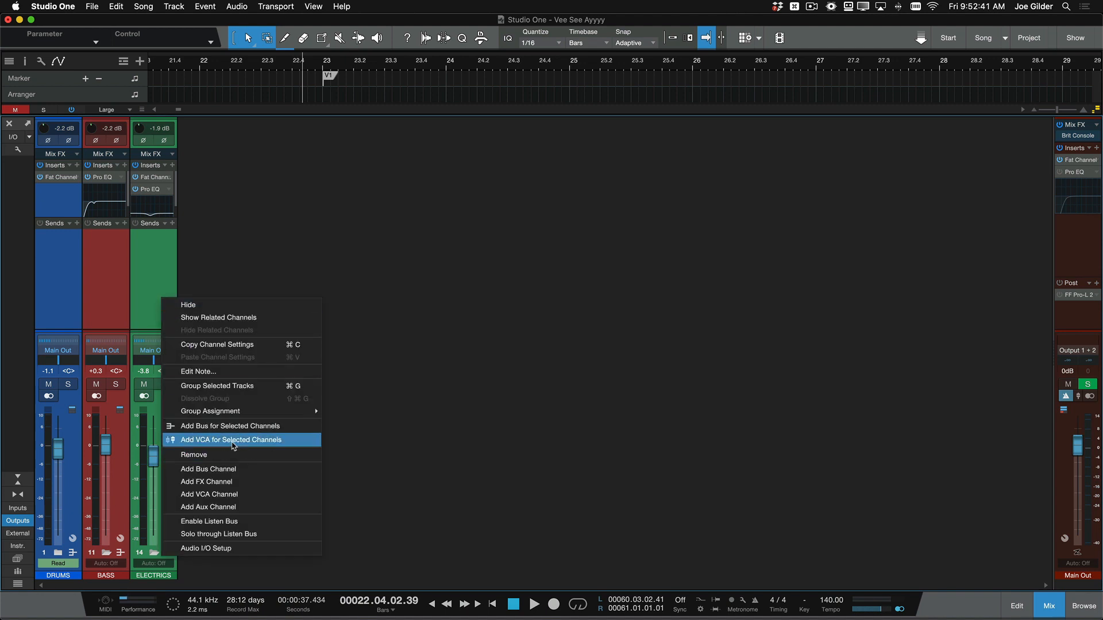
pyautogui.click(231, 440)
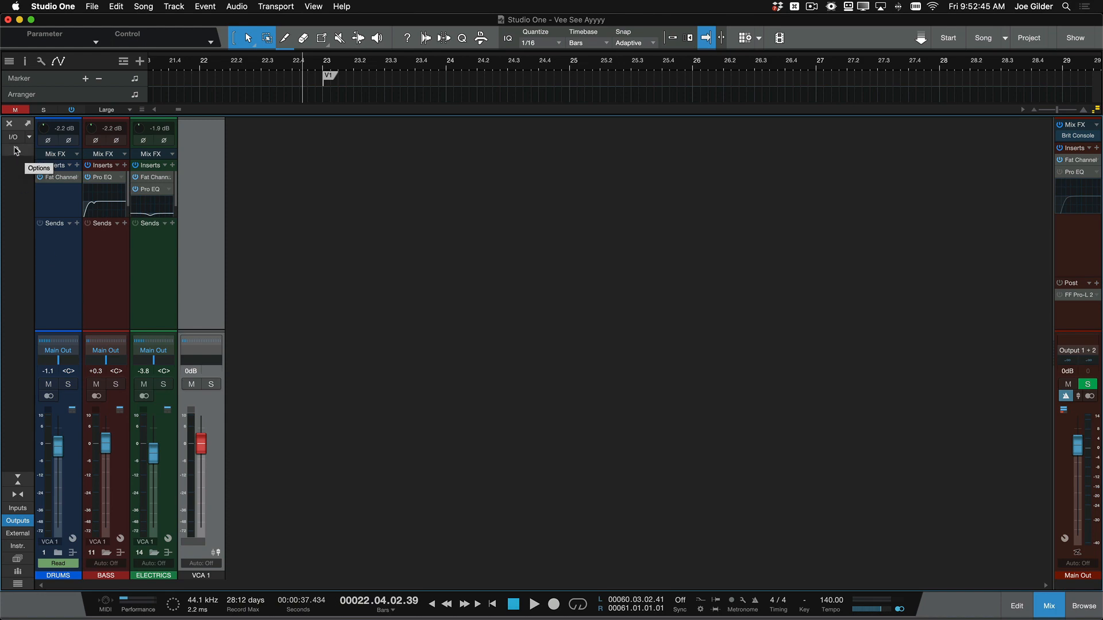
pyautogui.click(15, 151)
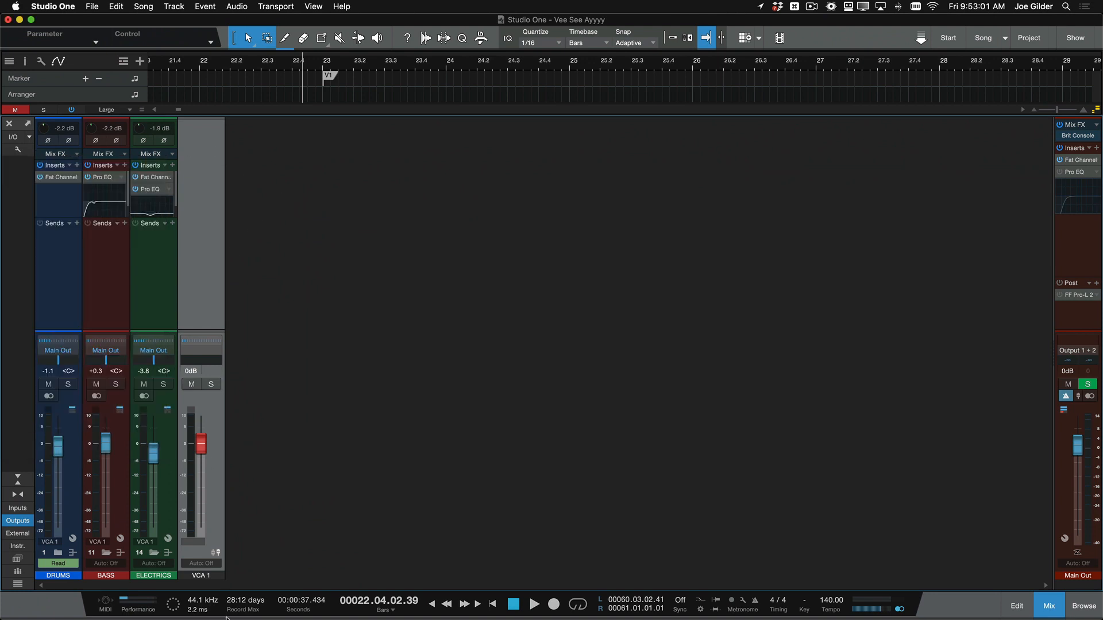
# Rename the VCA 1 channel to BAND
pyautogui.doubleClick(207, 576)
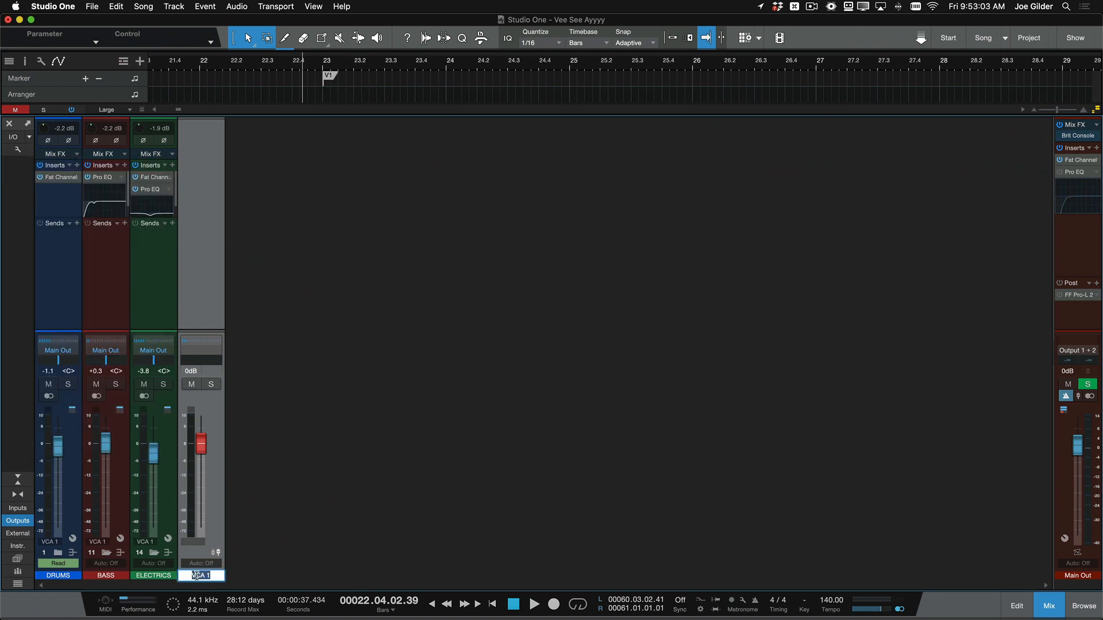
pyautogui.write('BAND')
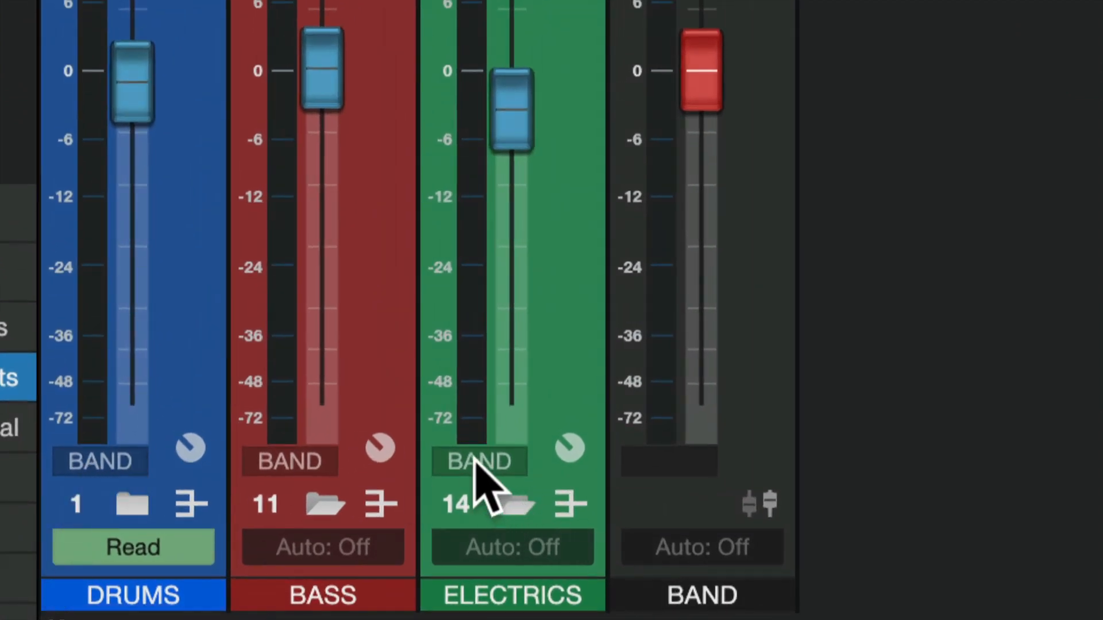
pyautogui.moveTo(110, 494)
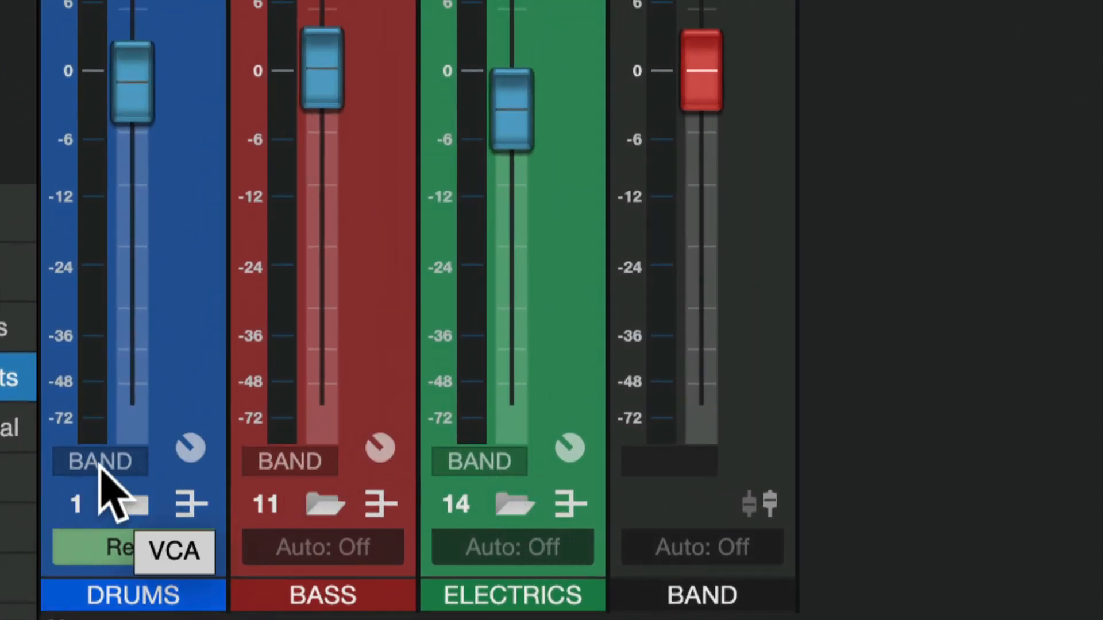
pyautogui.moveTo(447, 493)
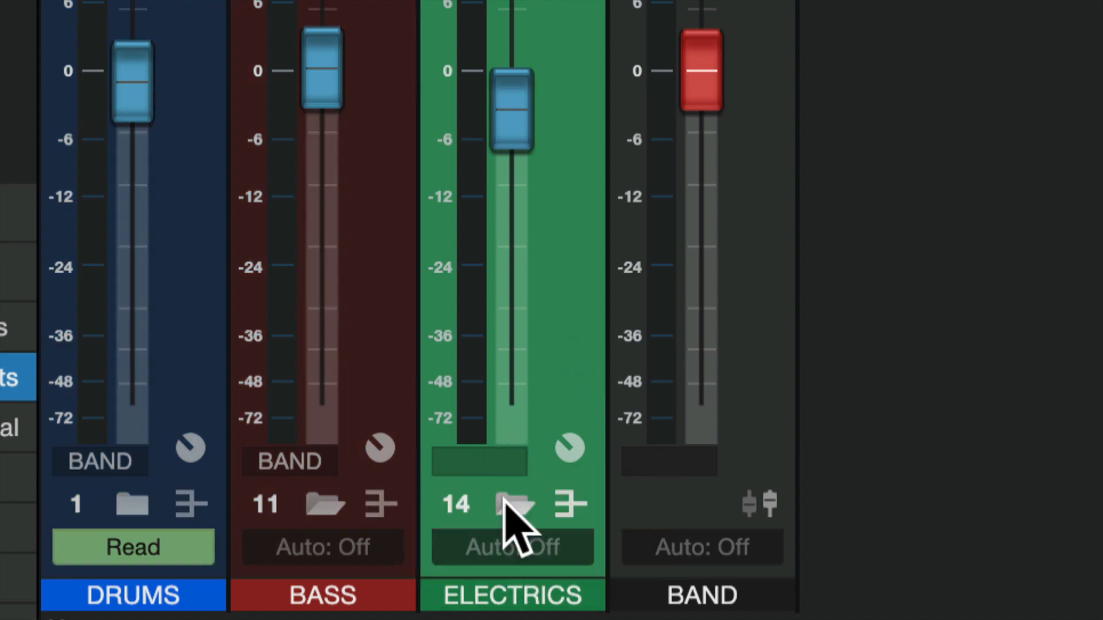
# Choose BAND in the ELECTRICS channel's VCA assignment dropdown
pyautogui.click(514, 506)
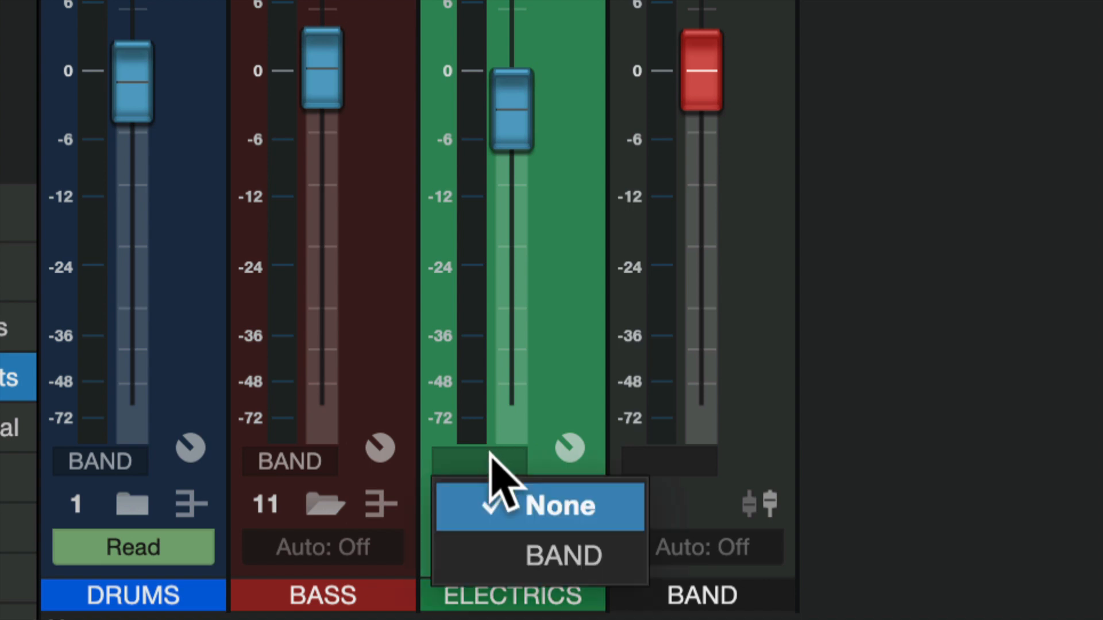
pyautogui.click(562, 556)
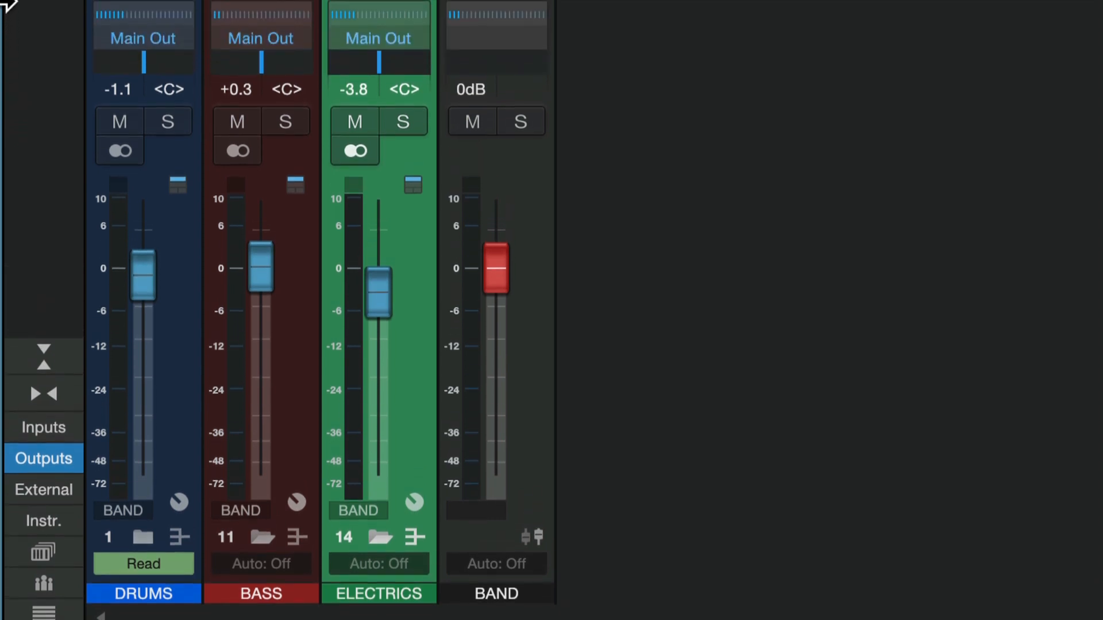
pyautogui.moveTo(542, 554)
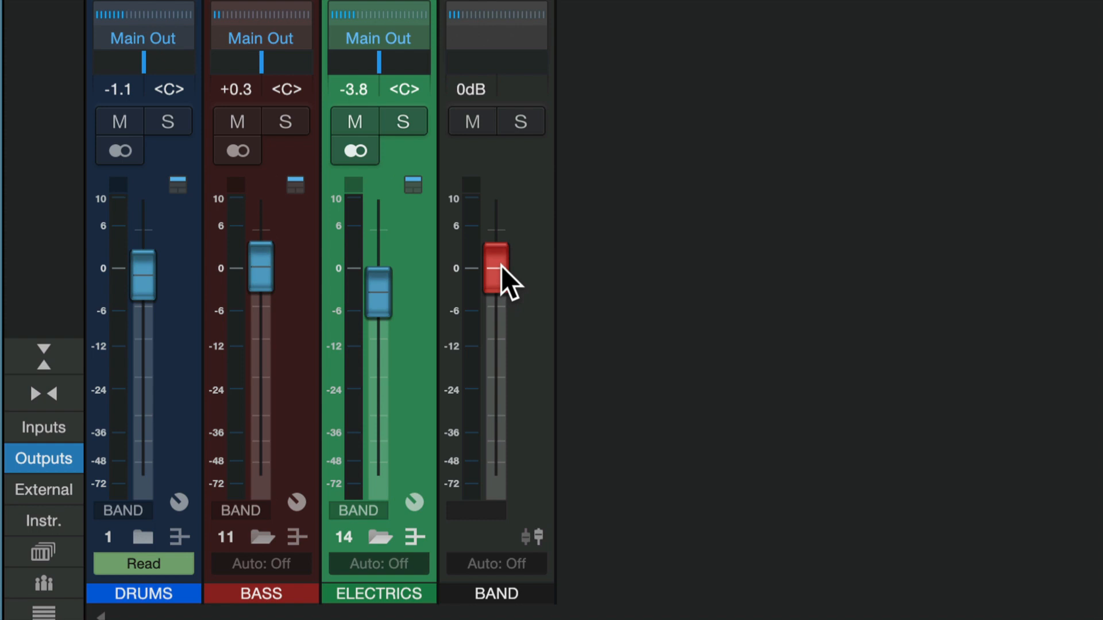
pyautogui.moveTo(496, 268)
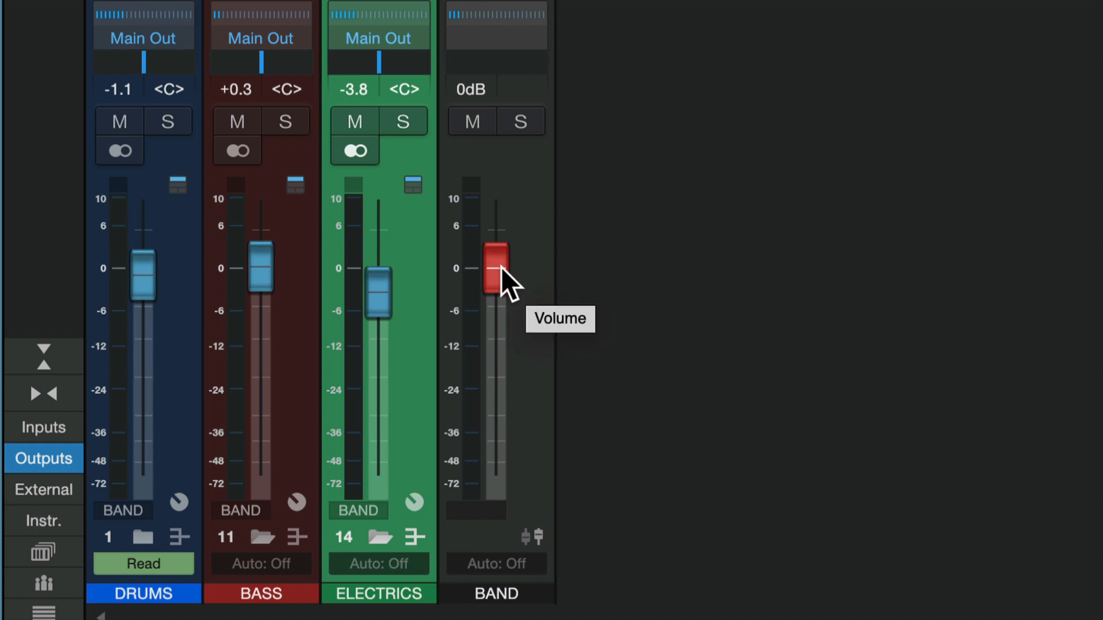
# Ride the BAND VCA fader down and up several times, settling it at 0 dB
pyautogui.moveTo(496, 270); pyautogui.dragTo(496, 394)
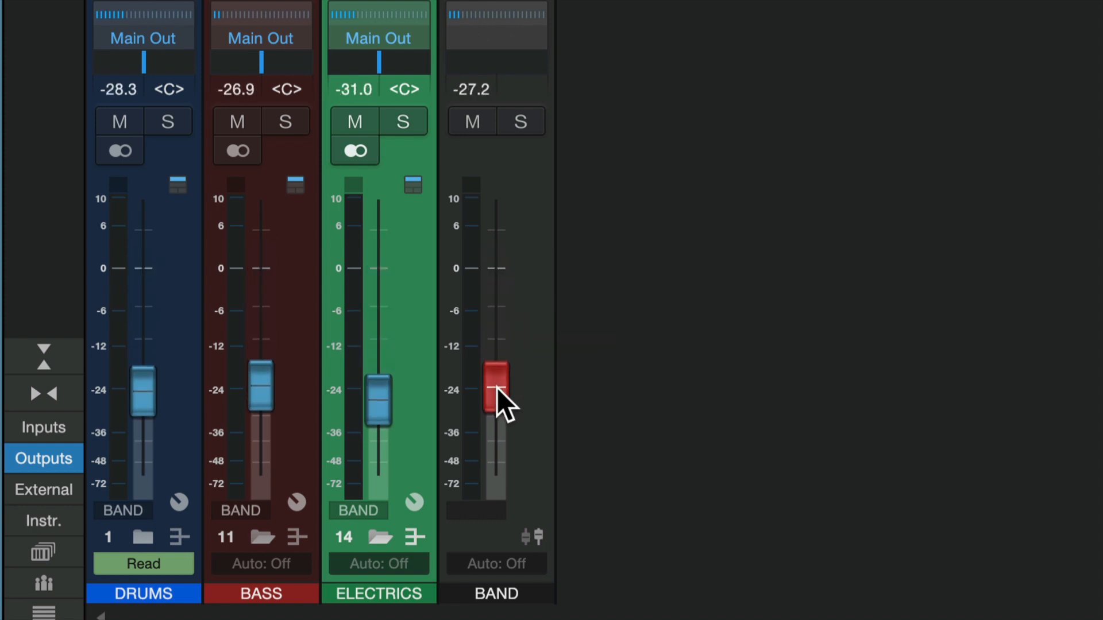
pyautogui.moveTo(496, 391); pyautogui.dragTo(496, 229)
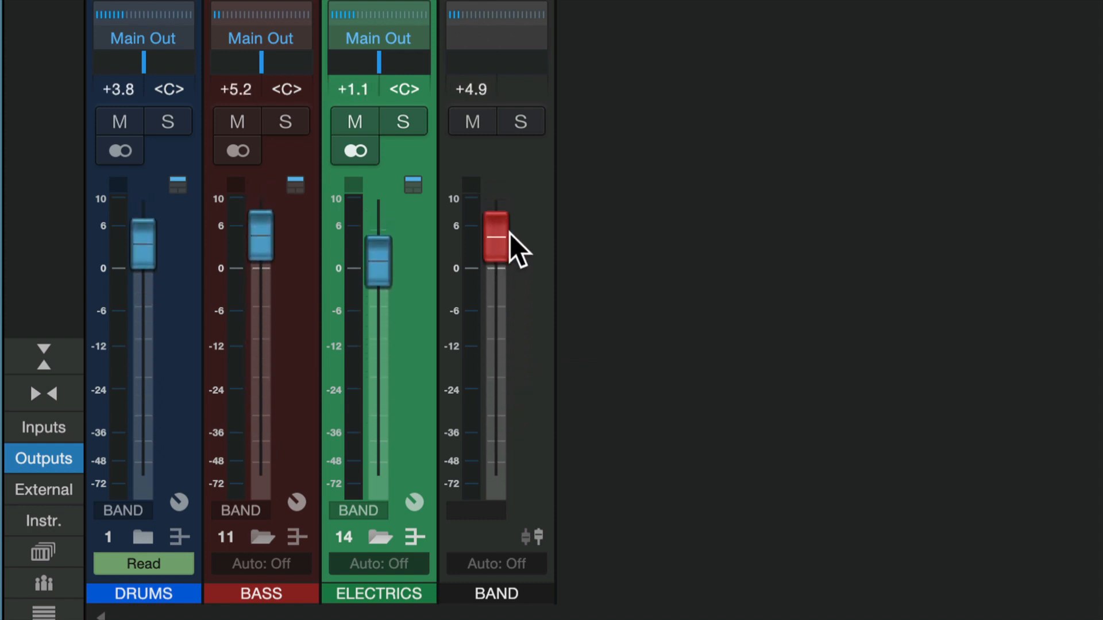
pyautogui.moveTo(496, 242); pyautogui.dragTo(496, 270)
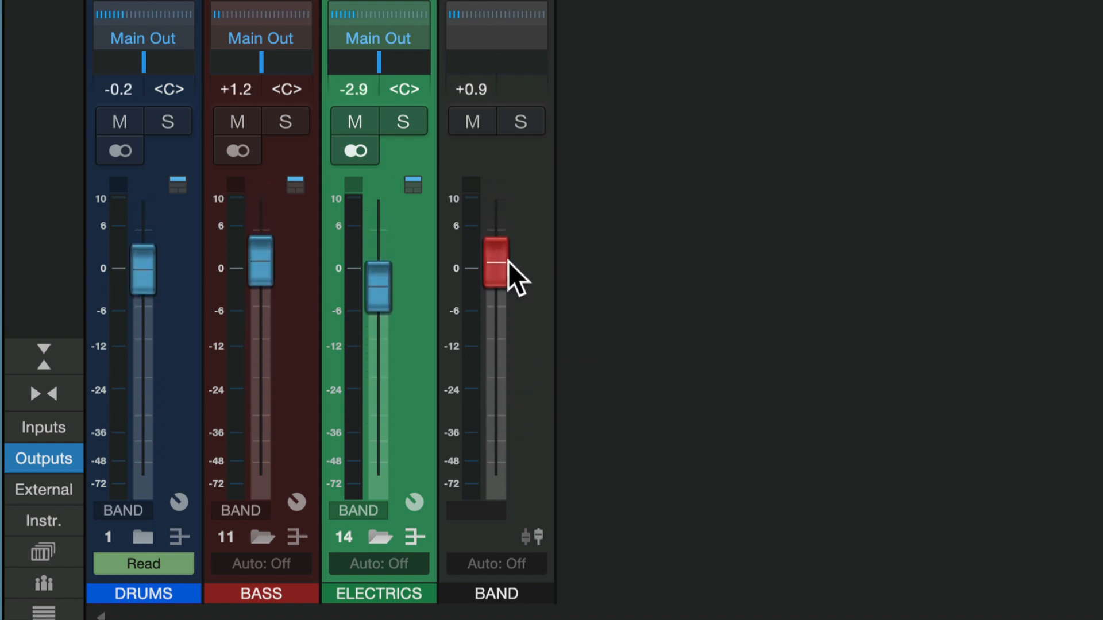
pyautogui.moveTo(495, 264); pyautogui.dragTo(494, 454)
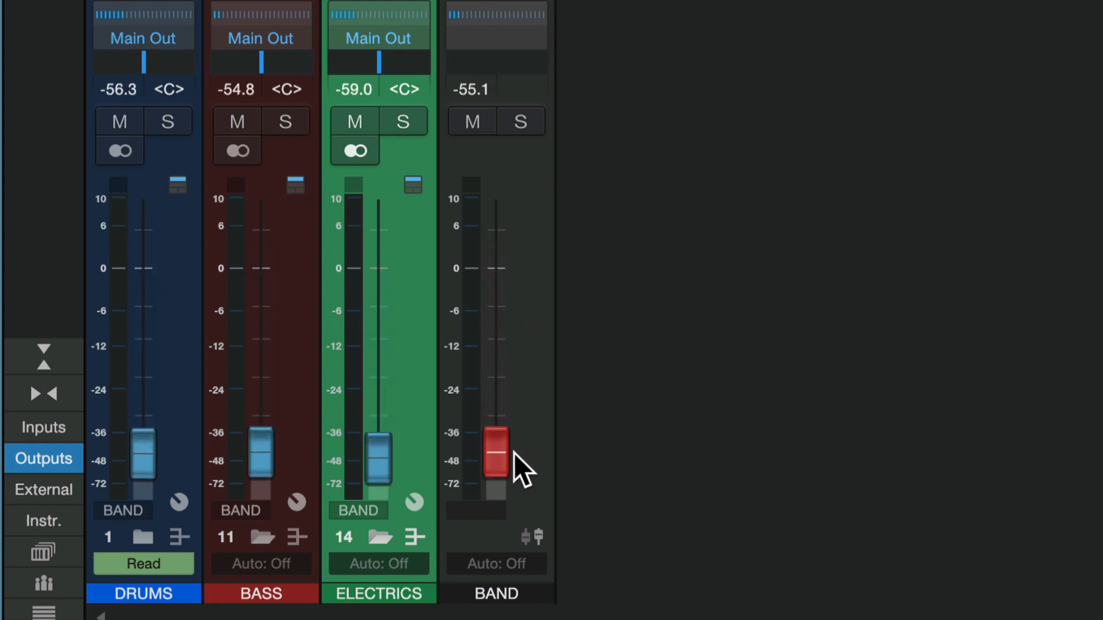
pyautogui.moveTo(496, 458); pyautogui.dragTo(495, 429)
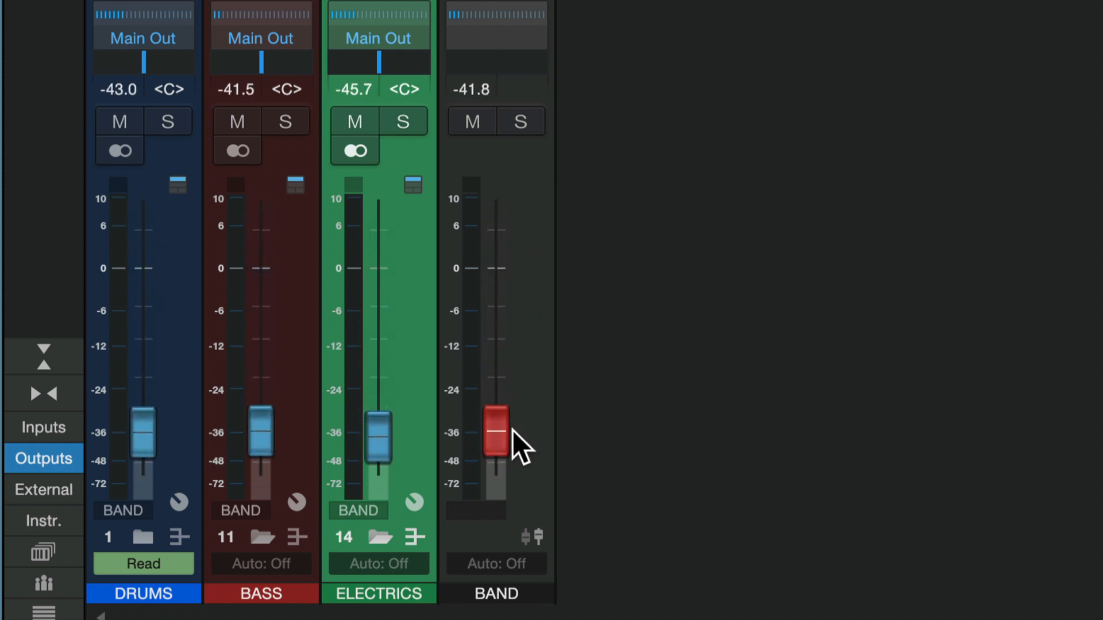
pyautogui.moveTo(496, 433); pyautogui.dragTo(496, 271)
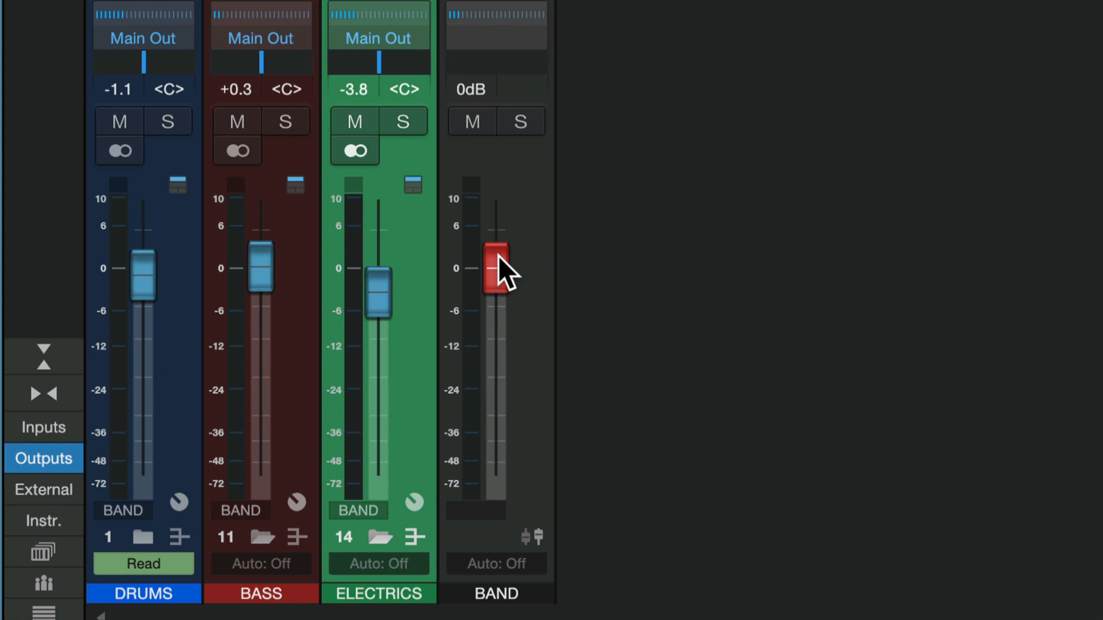
pyautogui.moveTo(497, 267); pyautogui.dragTo(498, 292)
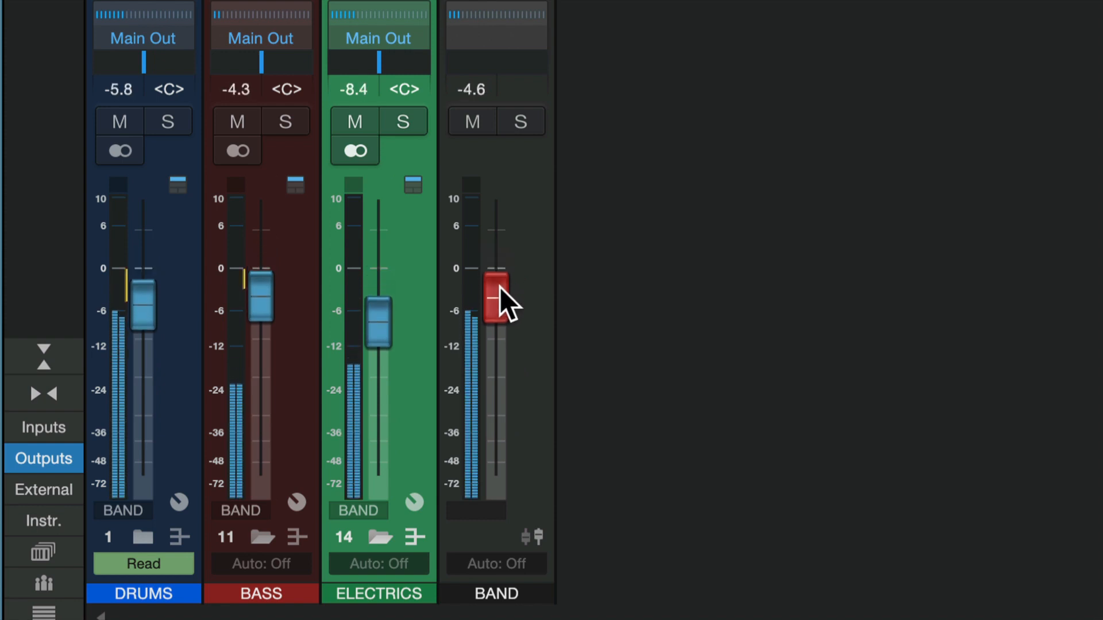
pyautogui.moveTo(496, 295); pyautogui.dragTo(496, 281)
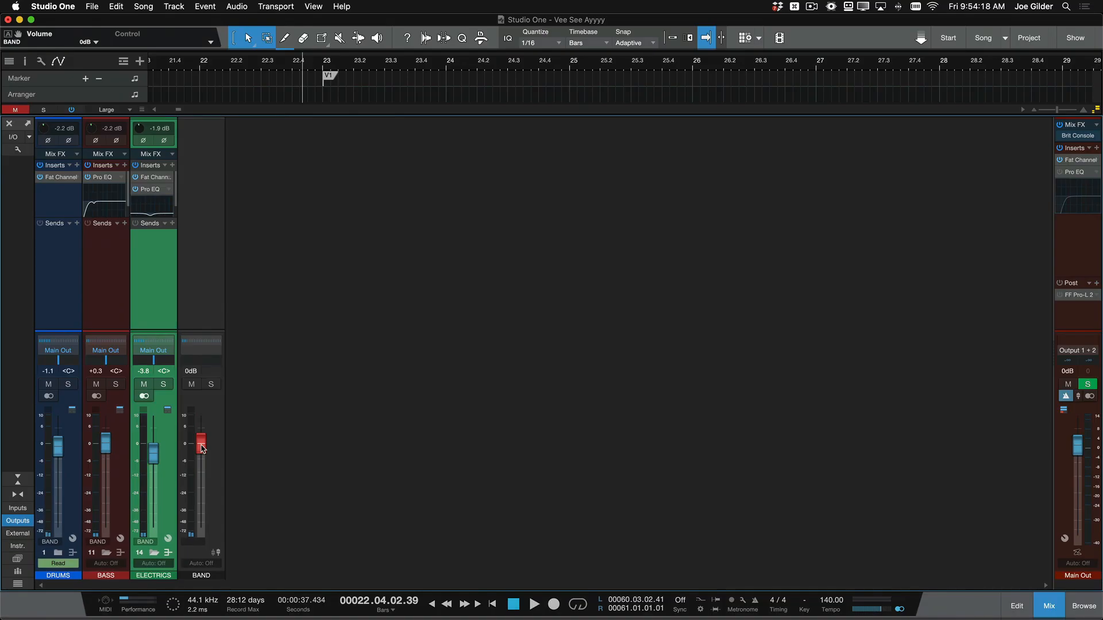
# Show the BAND volume automation lane and set its automation mode to Touch
pyautogui.rightClick(200, 447)
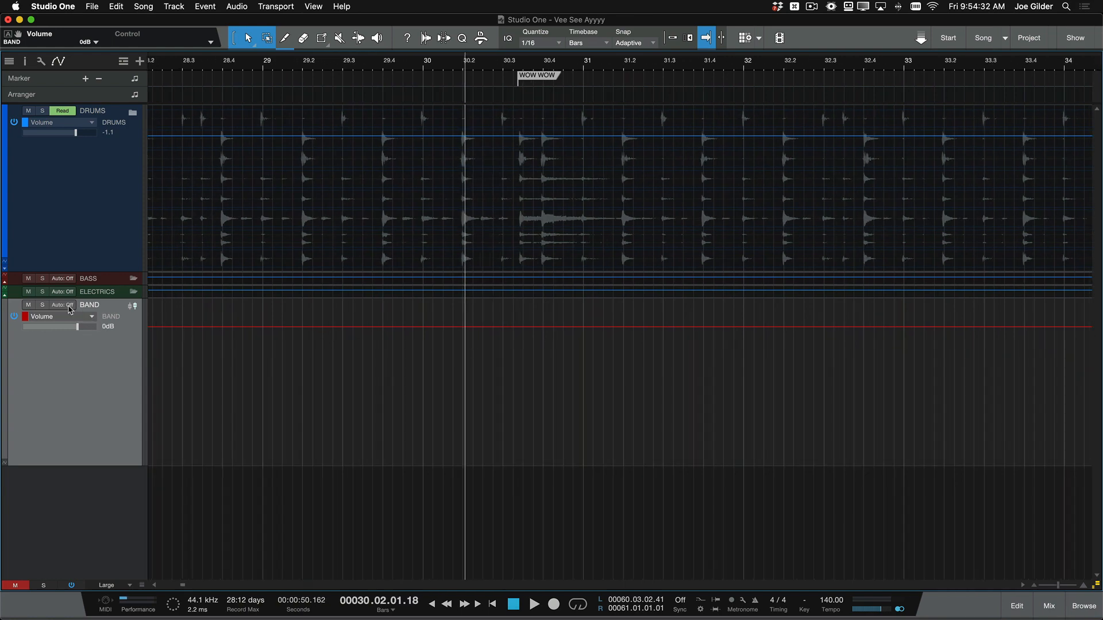
pyautogui.click(61, 306)
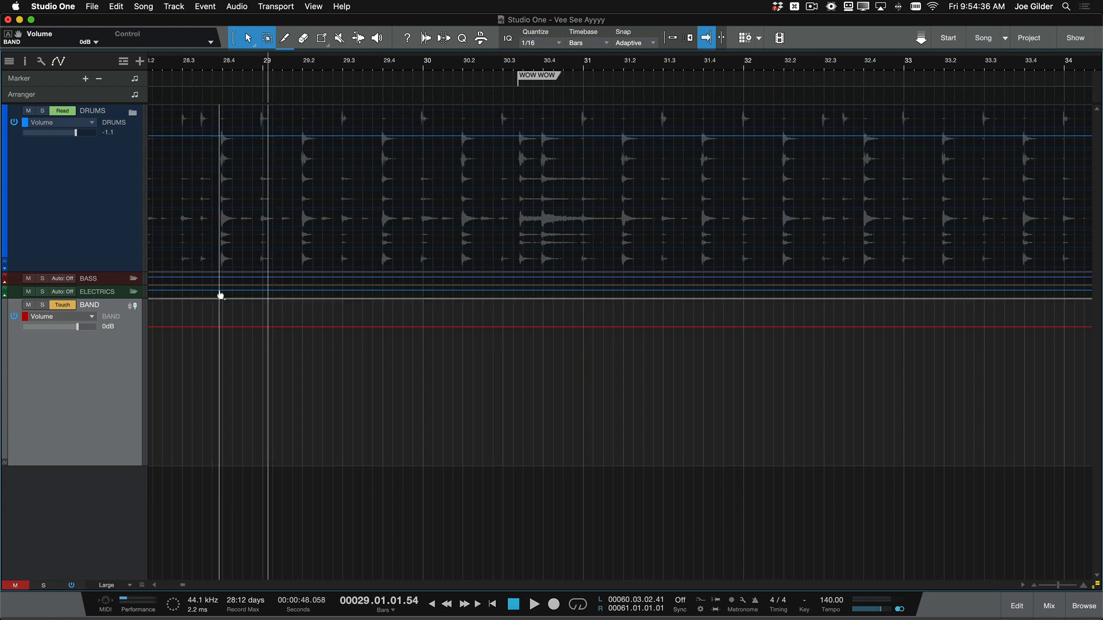
pyautogui.click(1047, 606)
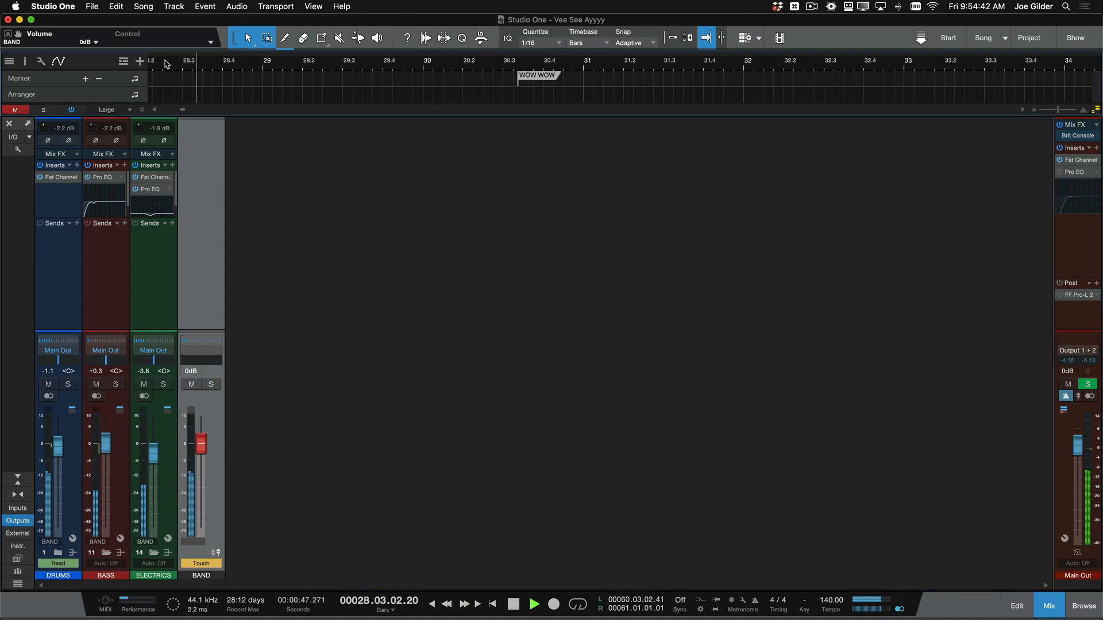
# Push the BAND fader up through the WOW WOW section while playing, then stop
pyautogui.moveTo(200, 451); pyautogui.dragTo(200, 443)
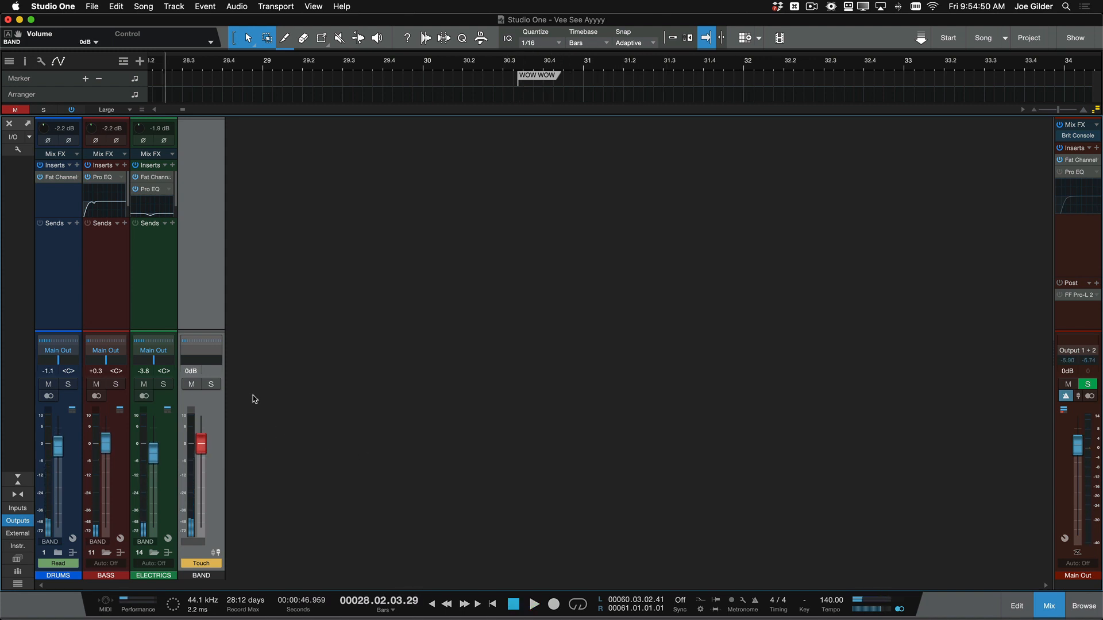
pyautogui.moveTo(202, 445)
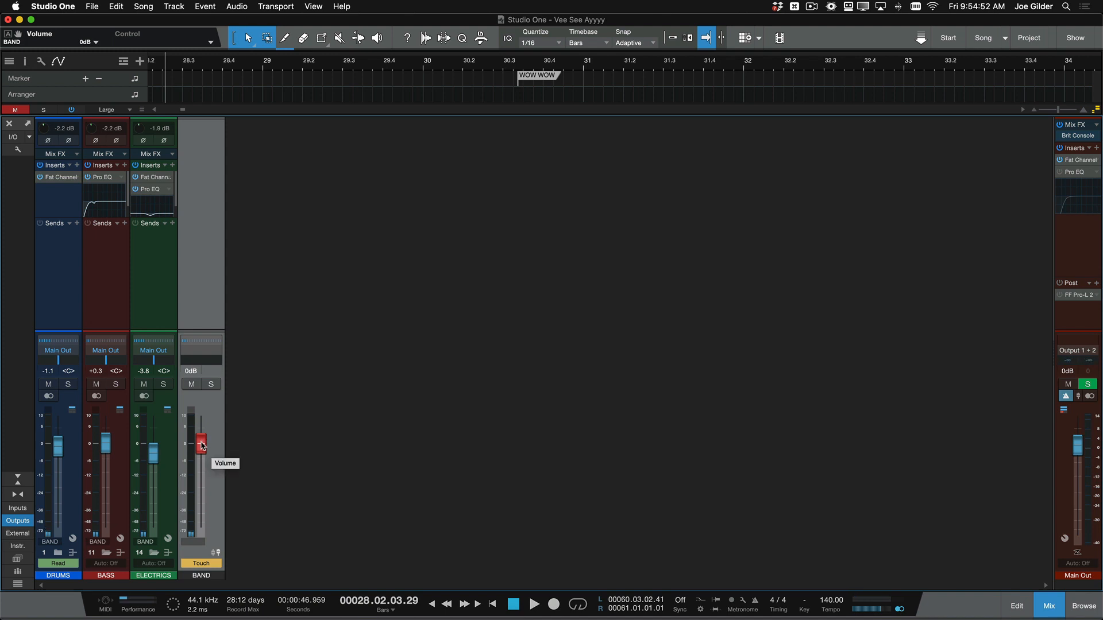
pyautogui.click(536, 605)
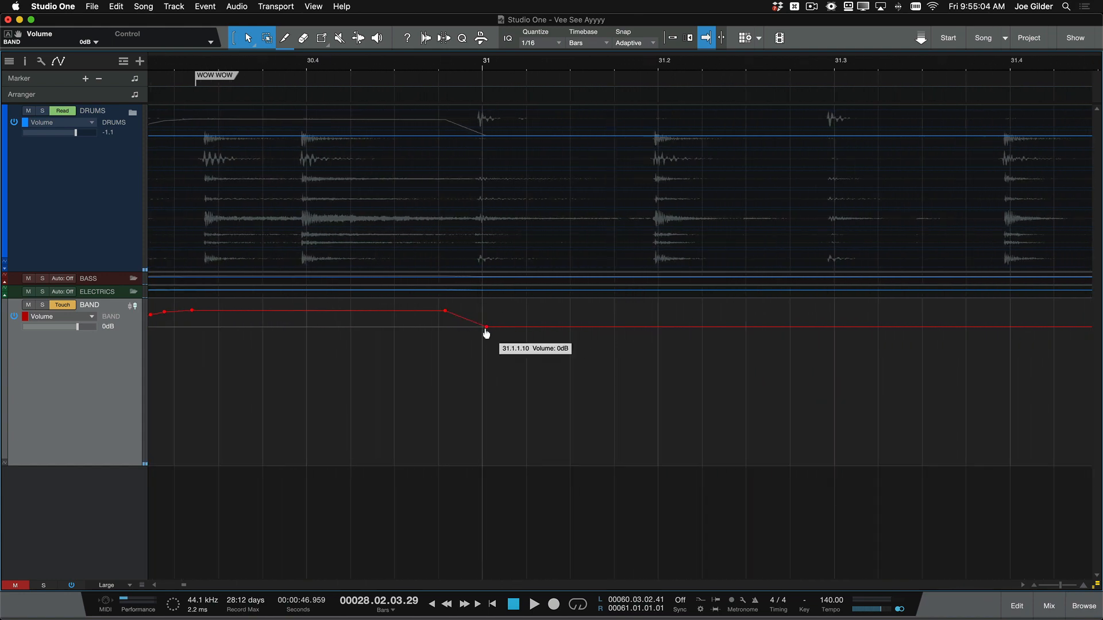
# Drag the BAND envelope points to smooth the ramp, ending at 0 dB at bar 31
pyautogui.moveTo(485, 332); pyautogui.dragTo(473, 331)
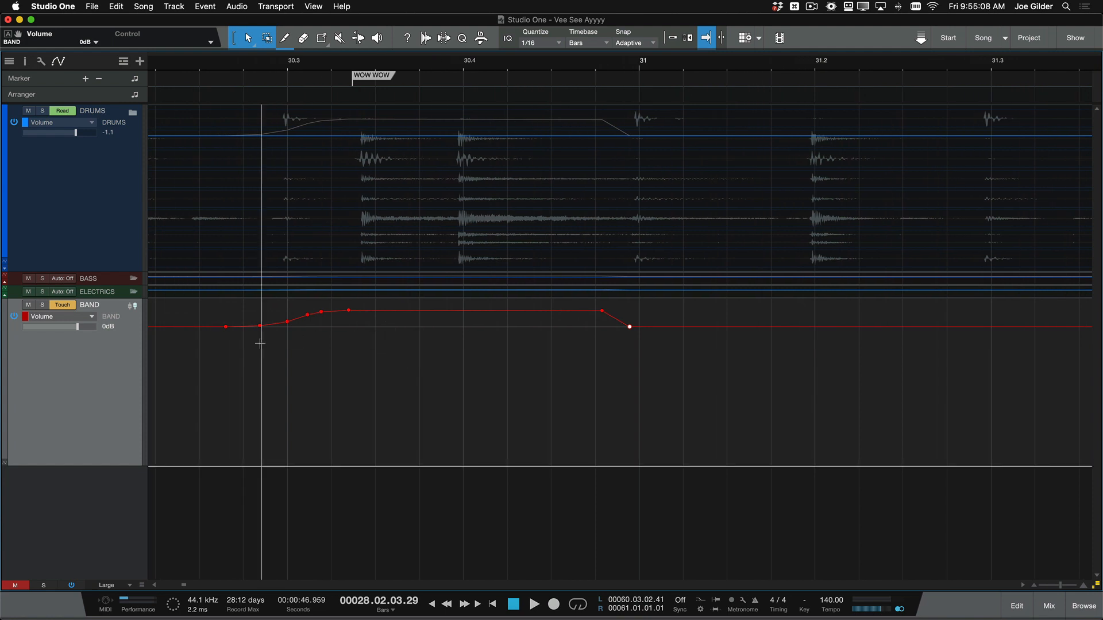
pyautogui.moveTo(269, 344); pyautogui.dragTo(609, 344)
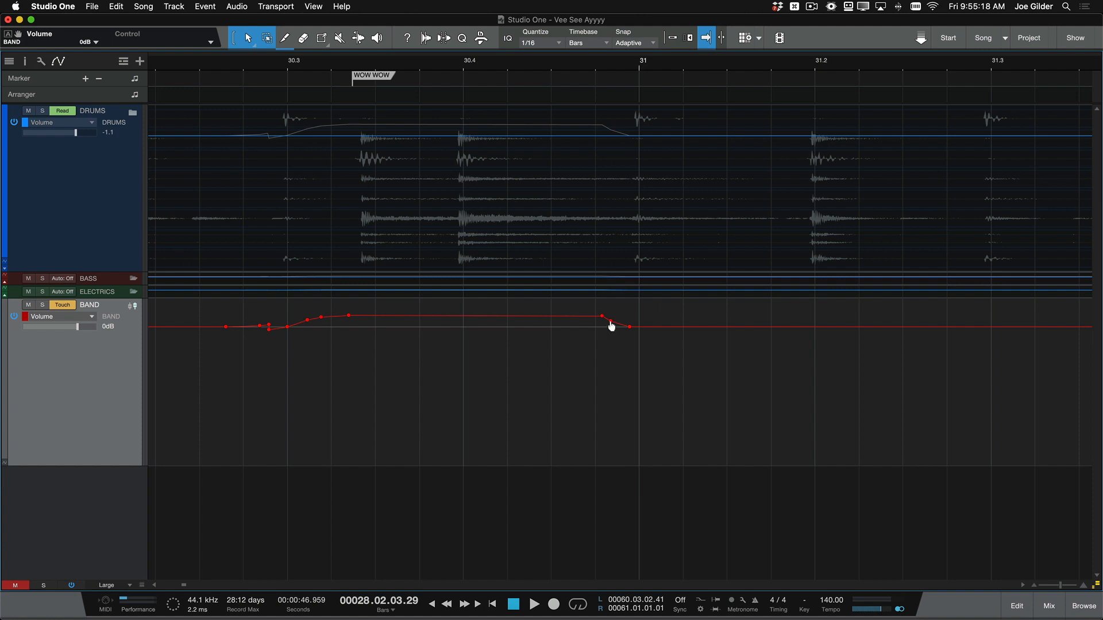
pyautogui.moveTo(269, 328)
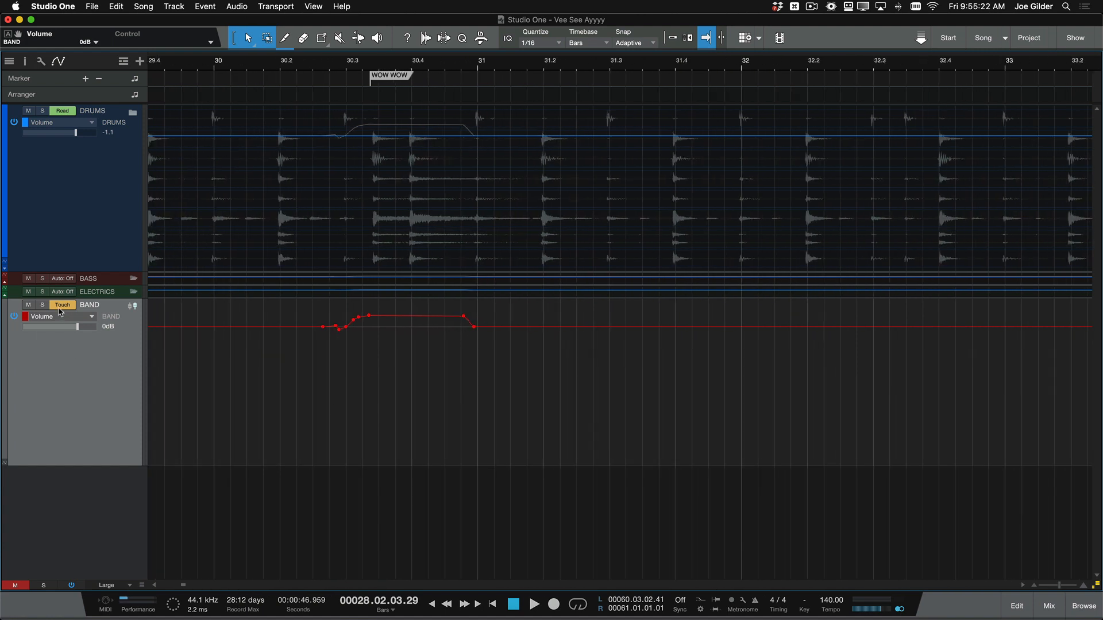
# Set BAND automation to Read, return to the mixer, and start playback
pyautogui.click(62, 305)
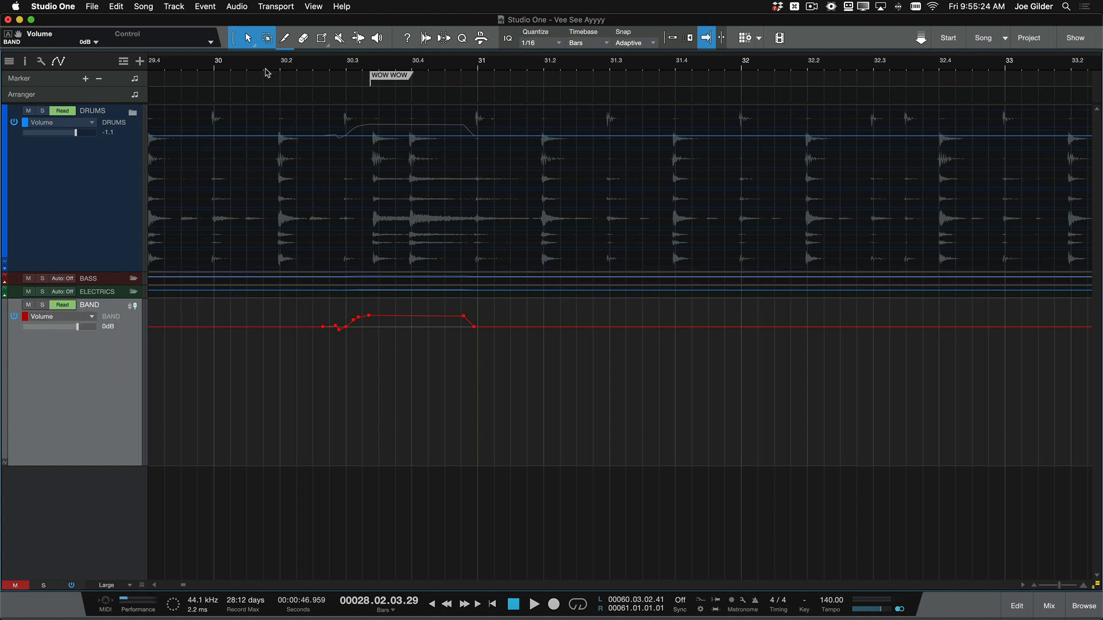
pyautogui.click(1048, 605)
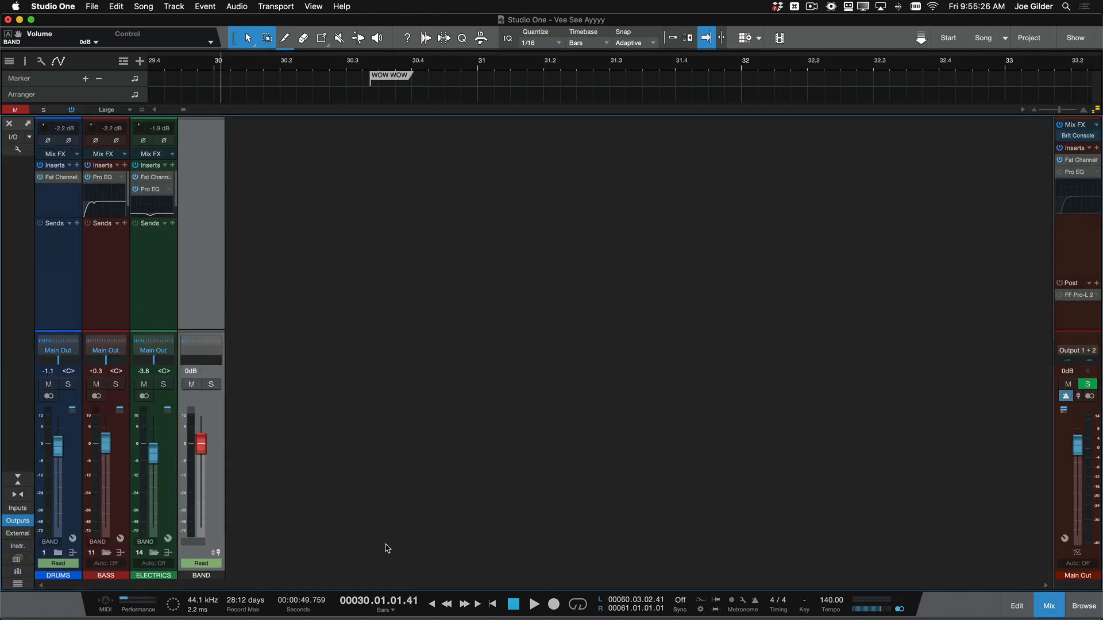
pyautogui.click(537, 603)
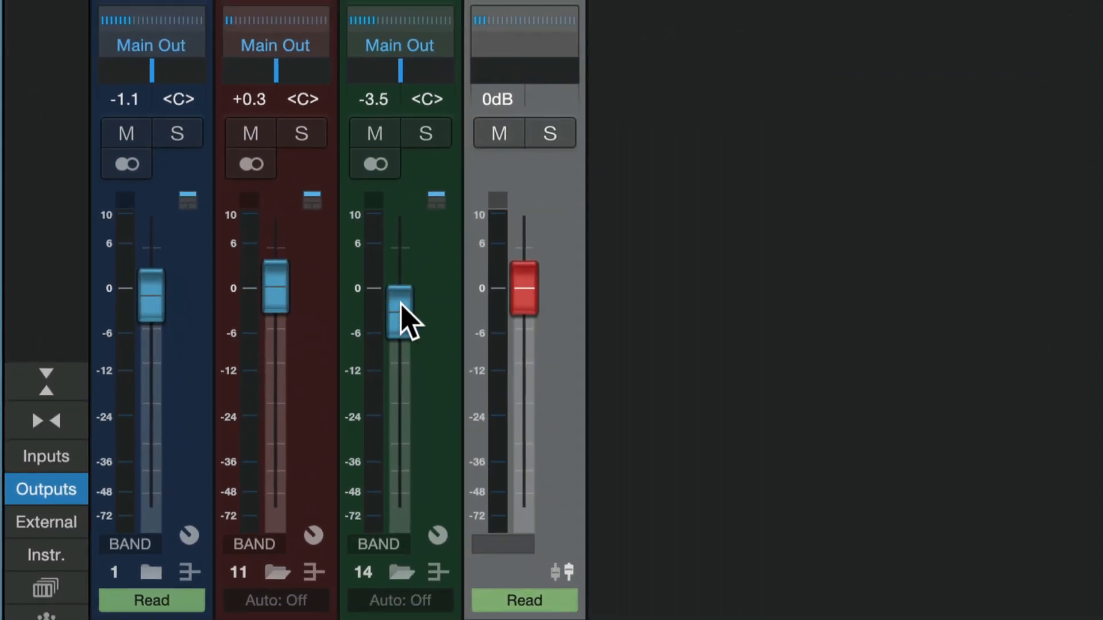
# Pull the ELECTRICS bus fader from -3.5 dB down to -7.1 dB, leaving BAND VCA at 0 dB
pyautogui.moveTo(399, 309); pyautogui.dragTo(400, 326)
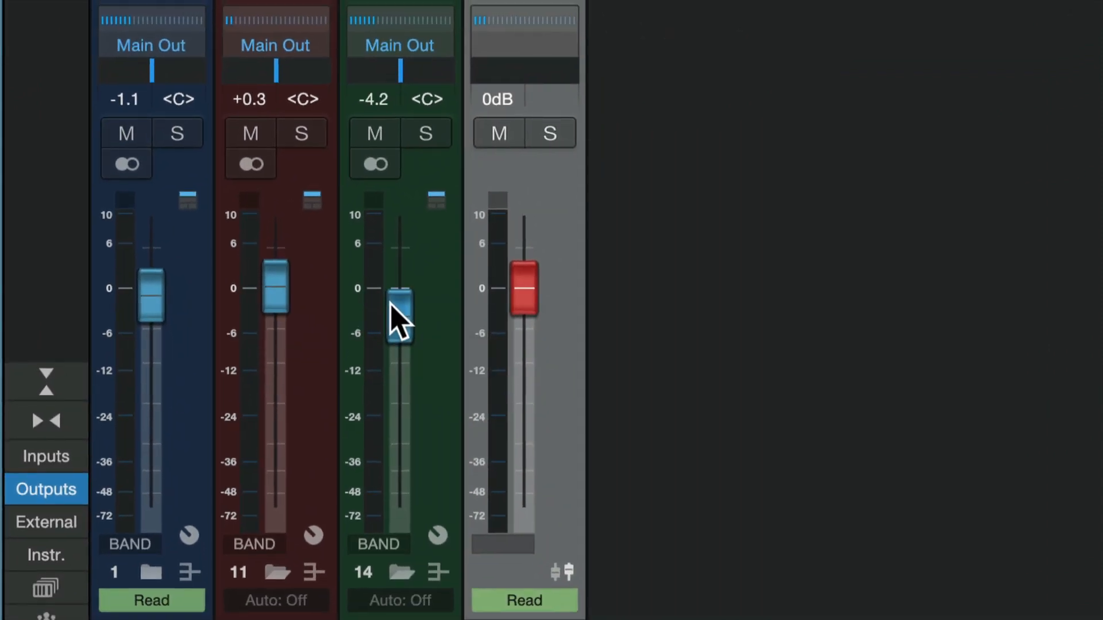
pyautogui.moveTo(399, 309); pyautogui.dragTo(400, 335)
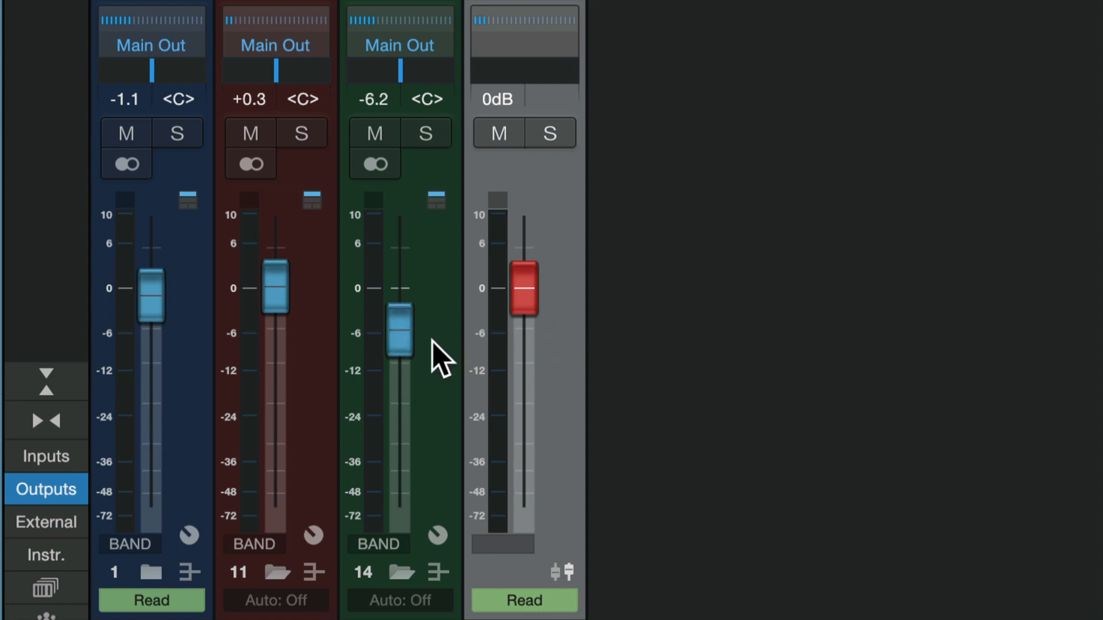
pyautogui.moveTo(464, 303)
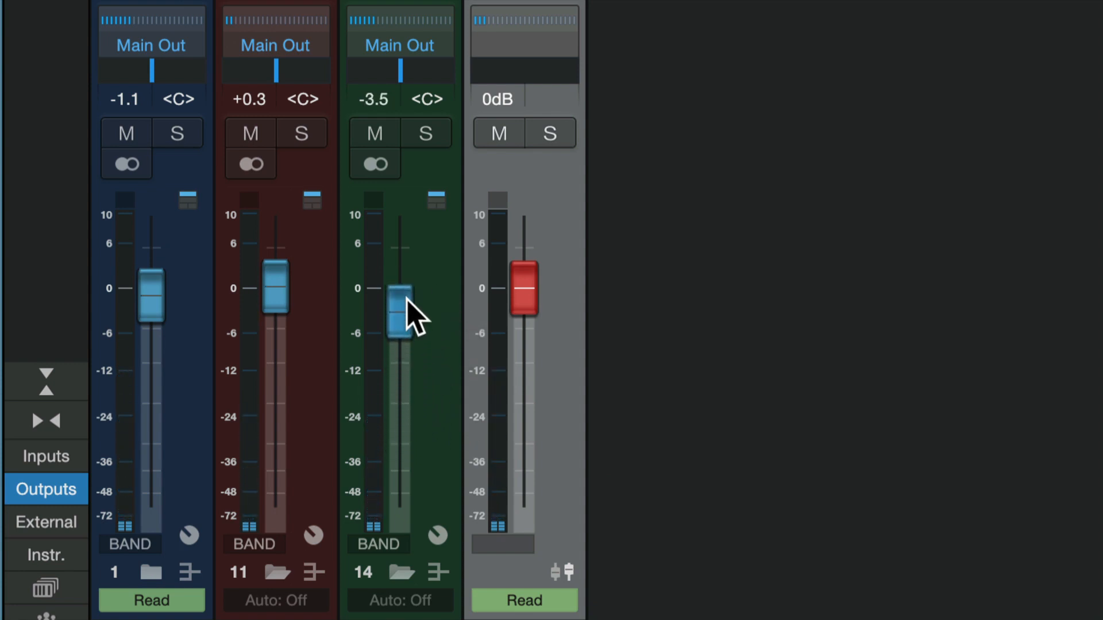
pyautogui.moveTo(399, 296); pyautogui.dragTo(399, 338)
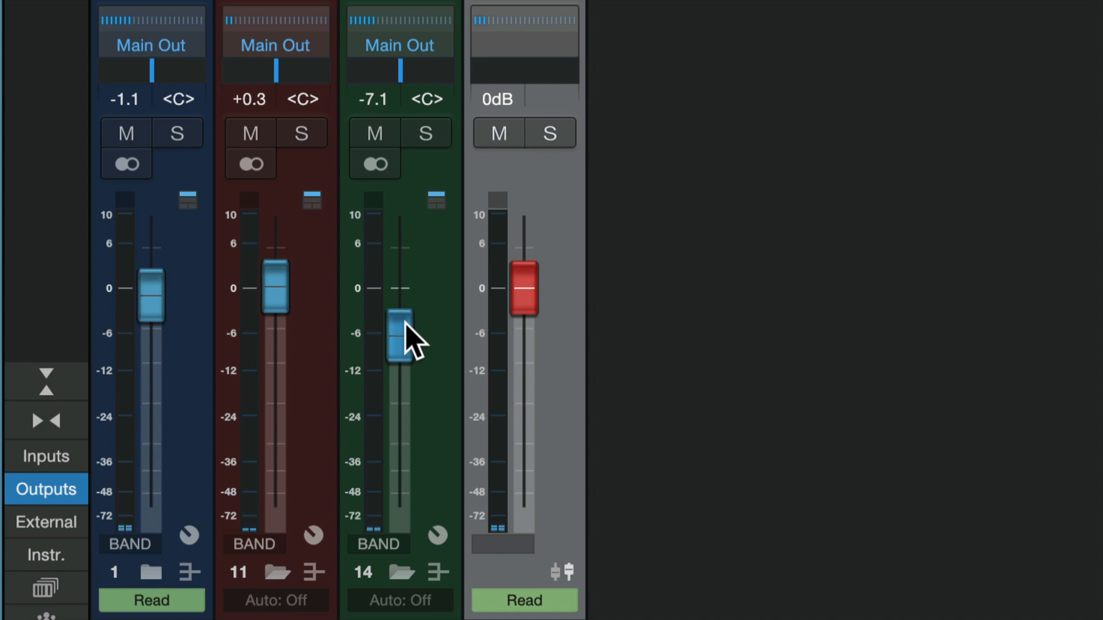